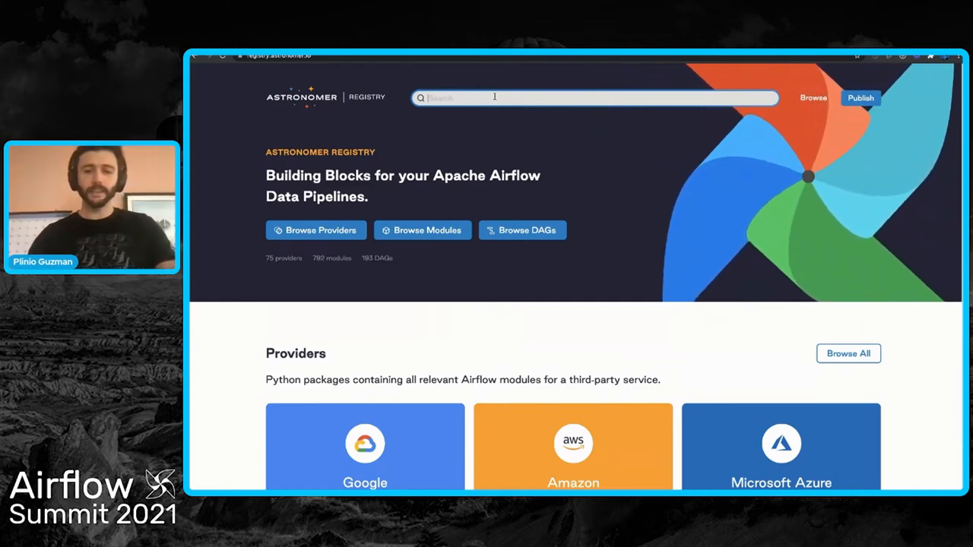
- Search the registry for 'salesforce' and view the results as Modules, then as DAGs
type("salesforce")
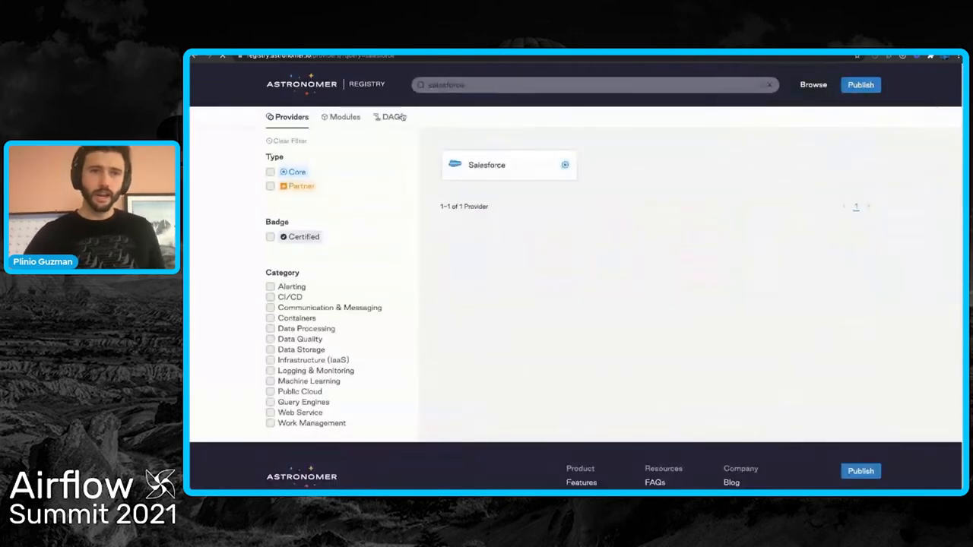
left_click(344, 116)
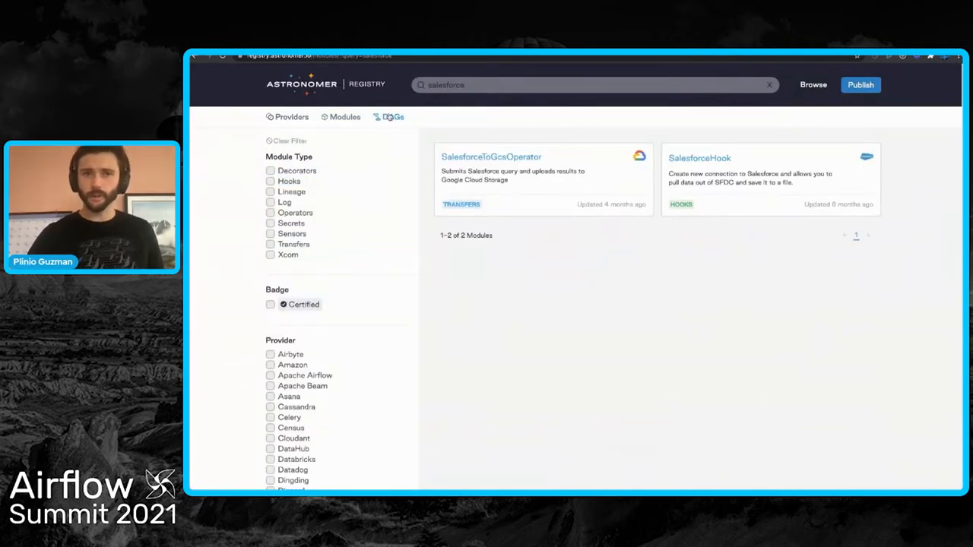
left_click(392, 115)
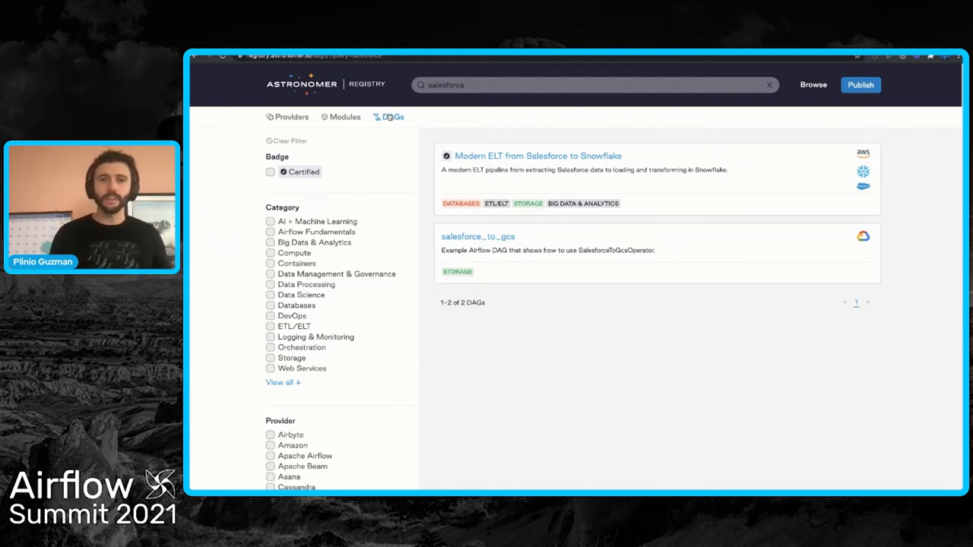
mouse_move(493, 287)
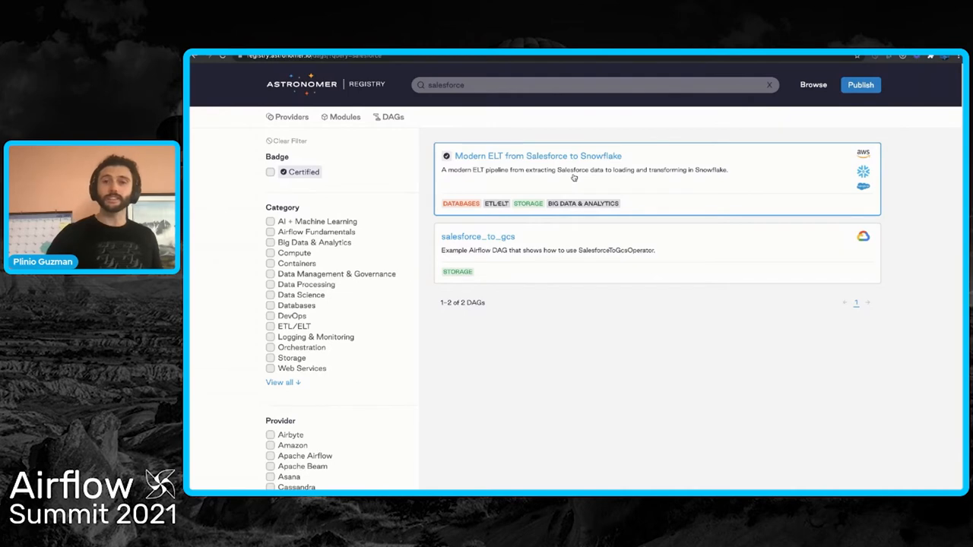
- Review the Modern ELT from Salesforce to Snowflake DAG's graph and package requirements
left_click(539, 155)
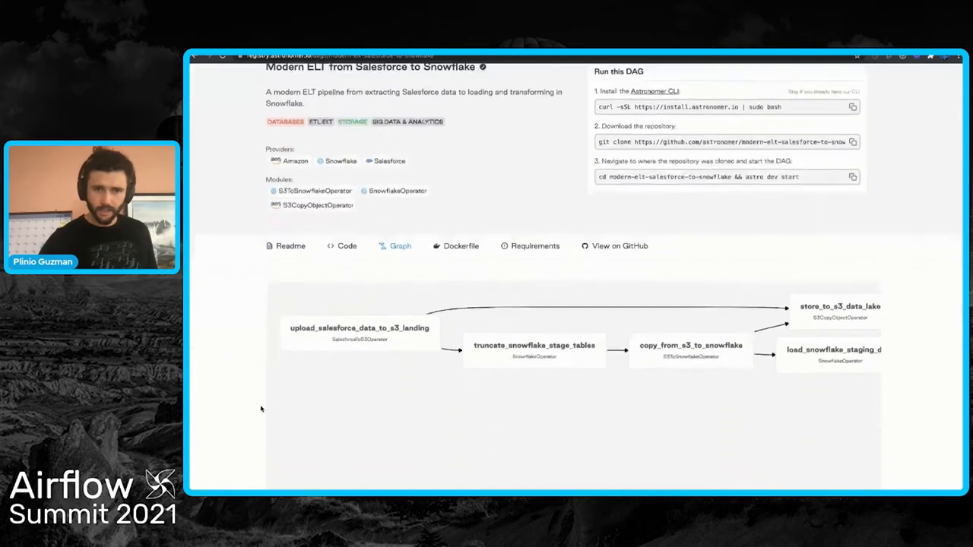
scroll("down", 3)
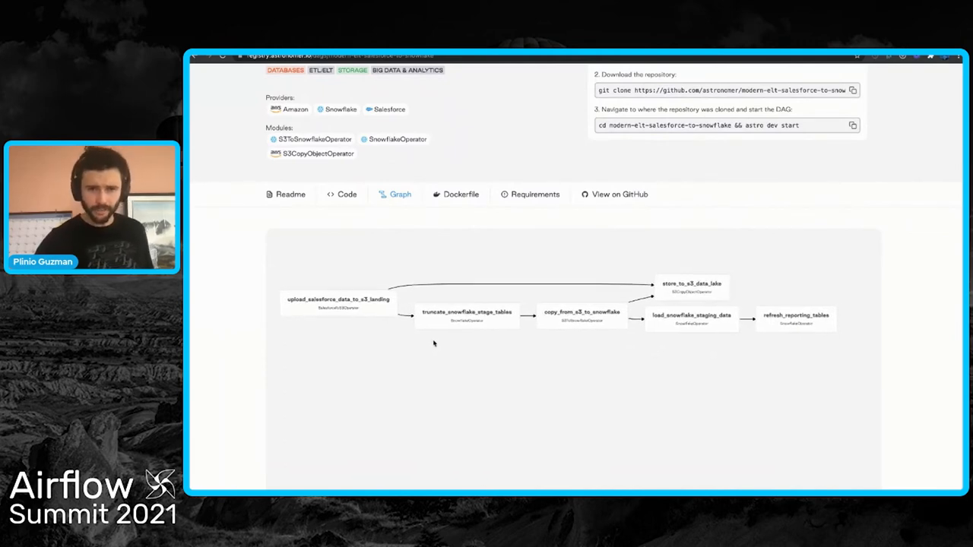
mouse_move(542, 336)
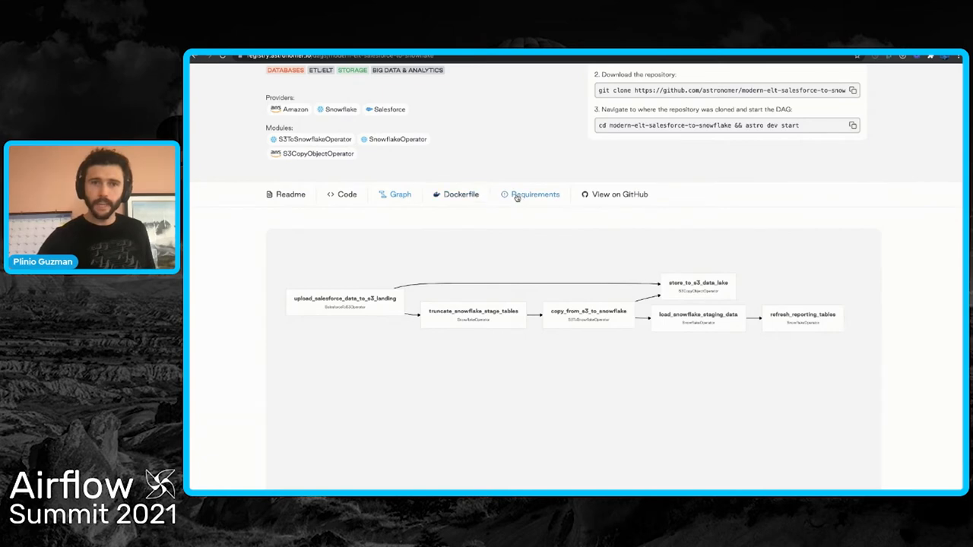
left_click(535, 194)
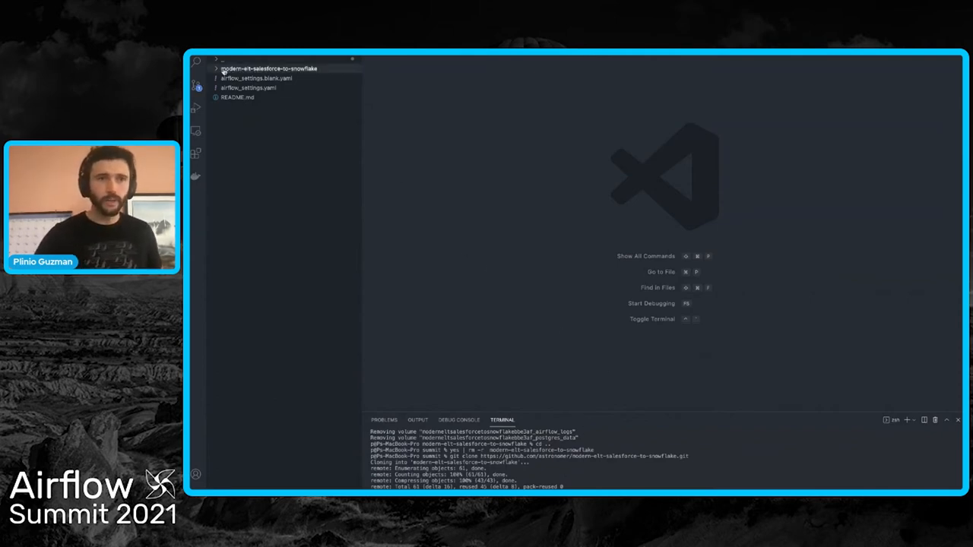
- Browse the cloned project's dags folder, requirements.txt and salesforce_to_snowflake.py code
left_click(267, 69)
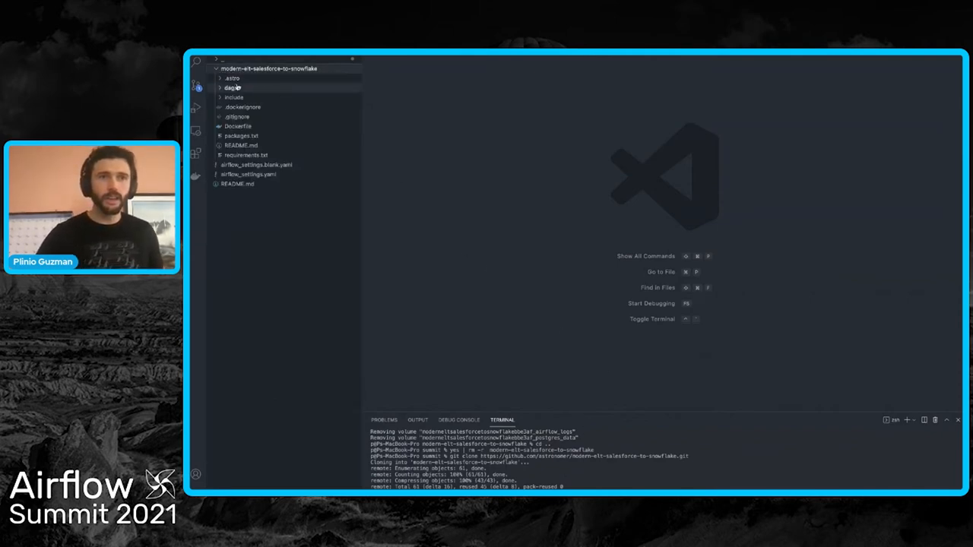
left_click(231, 87)
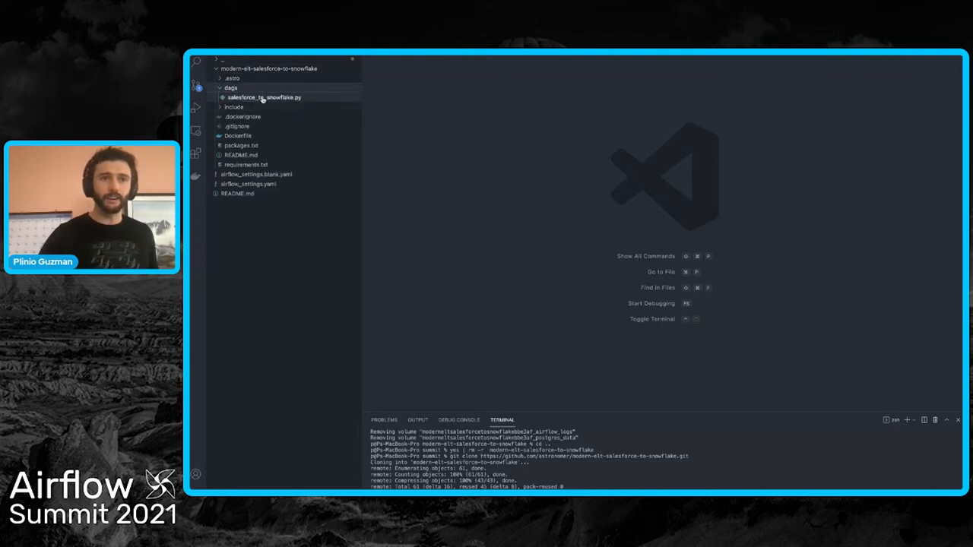
left_click(265, 97)
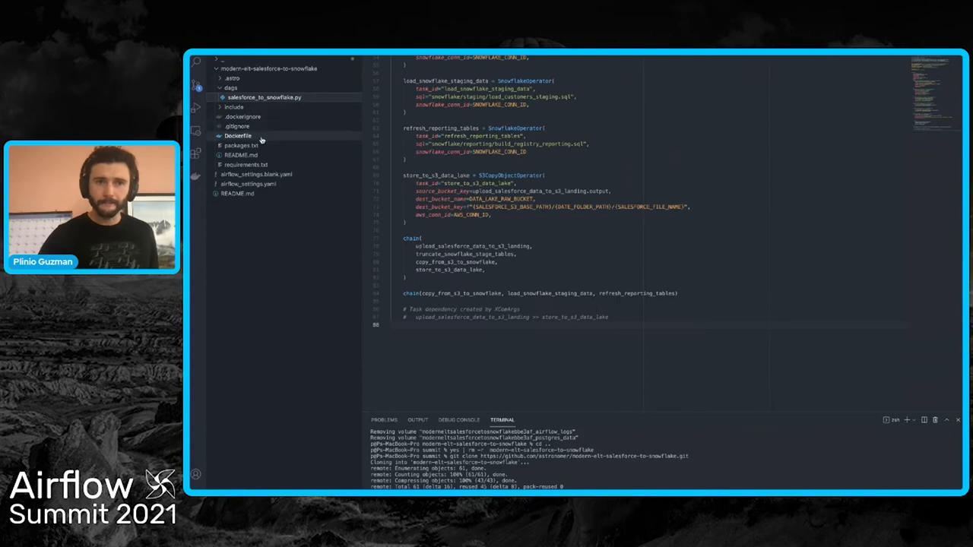
left_click(242, 164)
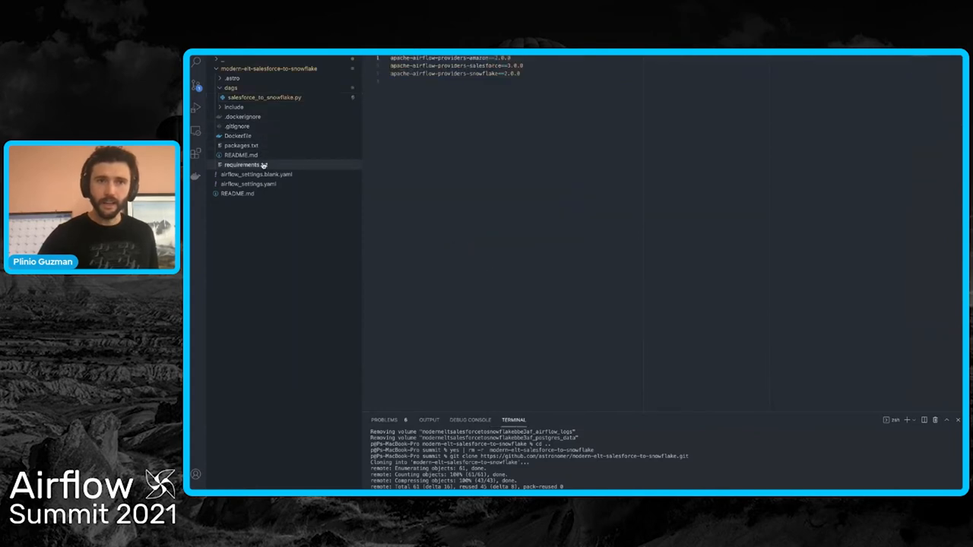
left_click(264, 97)
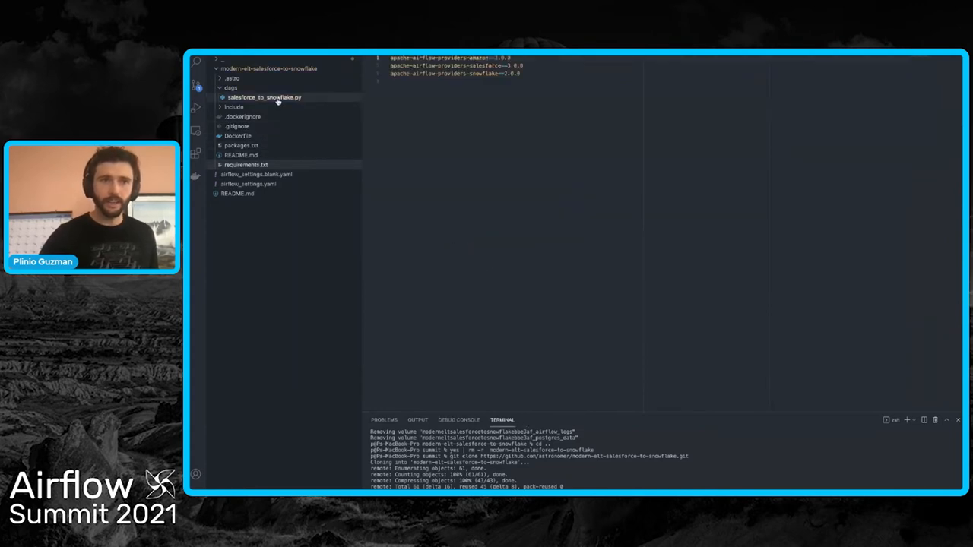
left_click(264, 97)
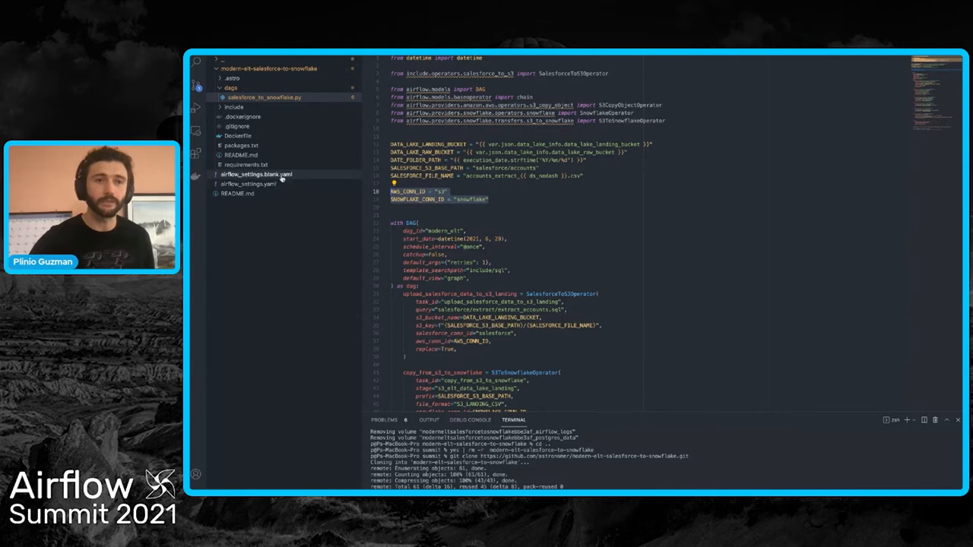
- Review airflow_settings.blank.yaml connections and variables, then return to the DAG file
left_click(255, 173)
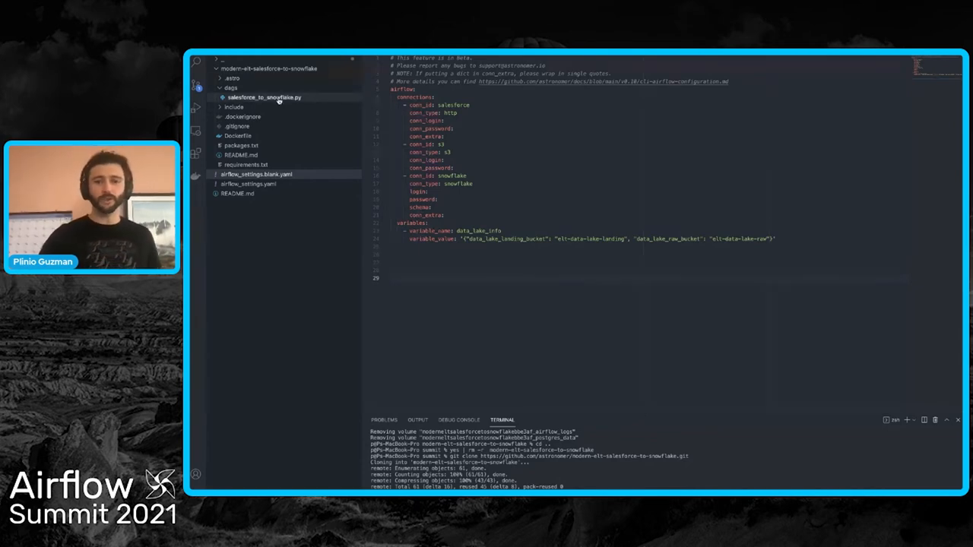
left_click(264, 98)
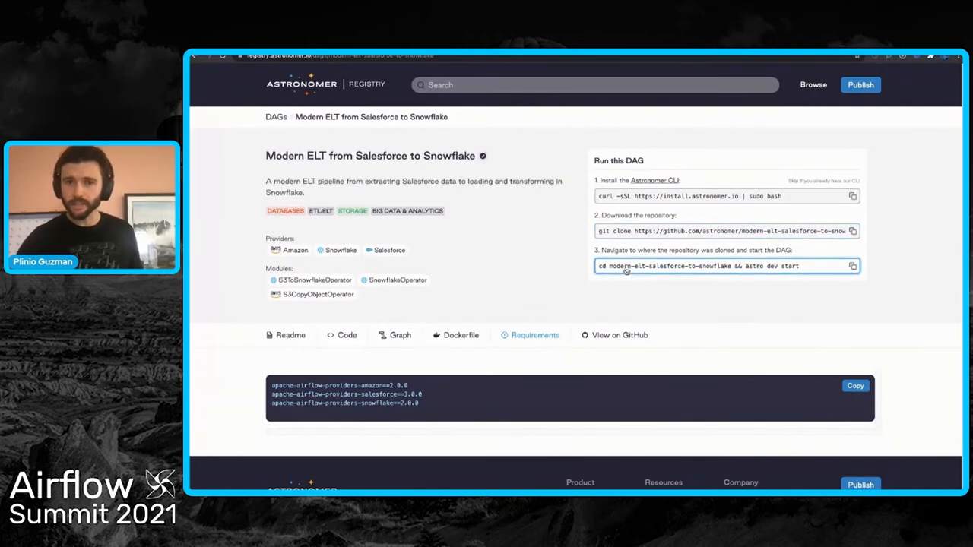
mouse_move(575, 265)
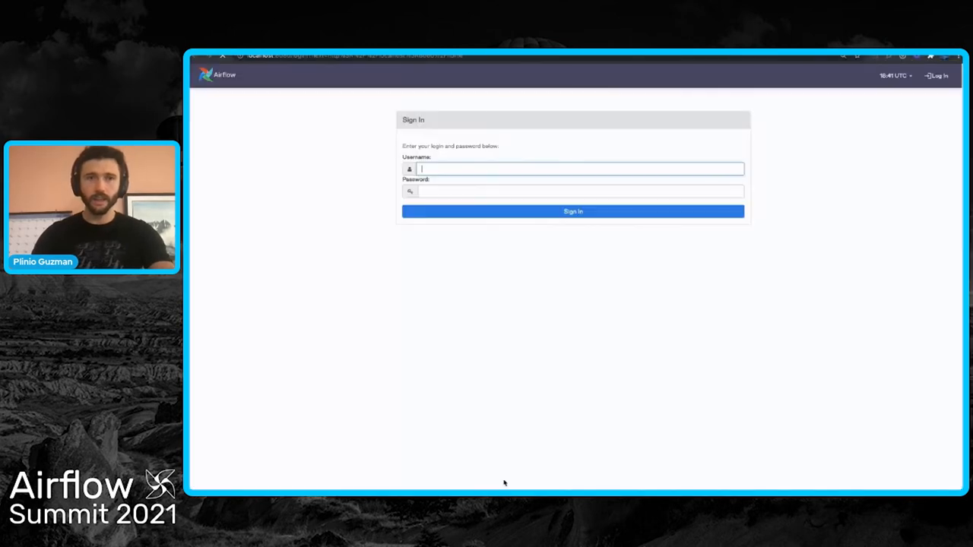
mouse_move(480, 299)
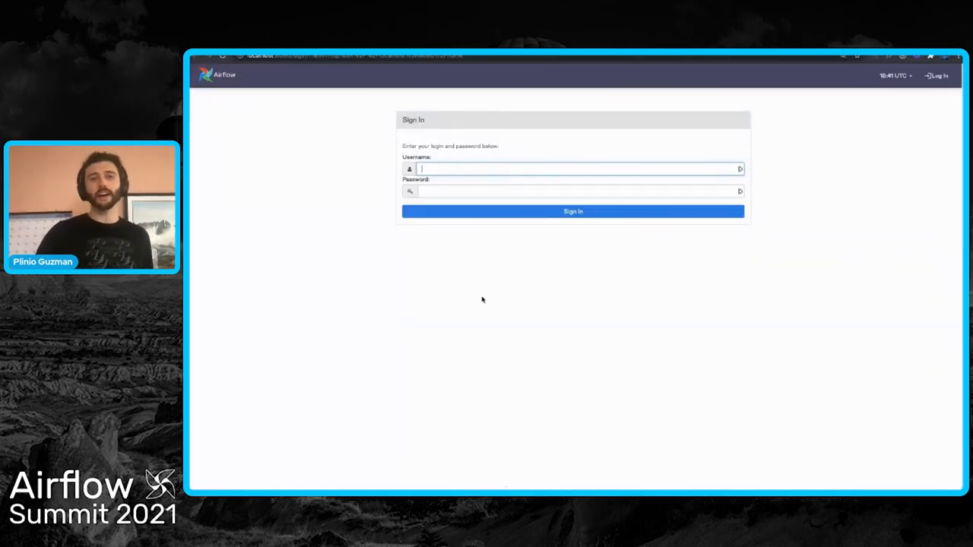
- Sign in to Airflow, unpause the modern_elt DAG and view its task graph
left_click(578, 168)
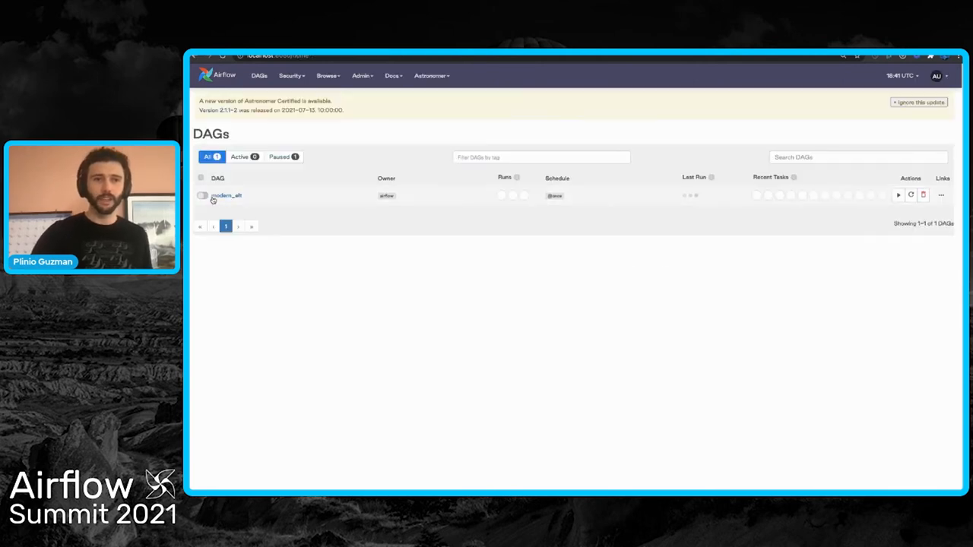
left_click(202, 194)
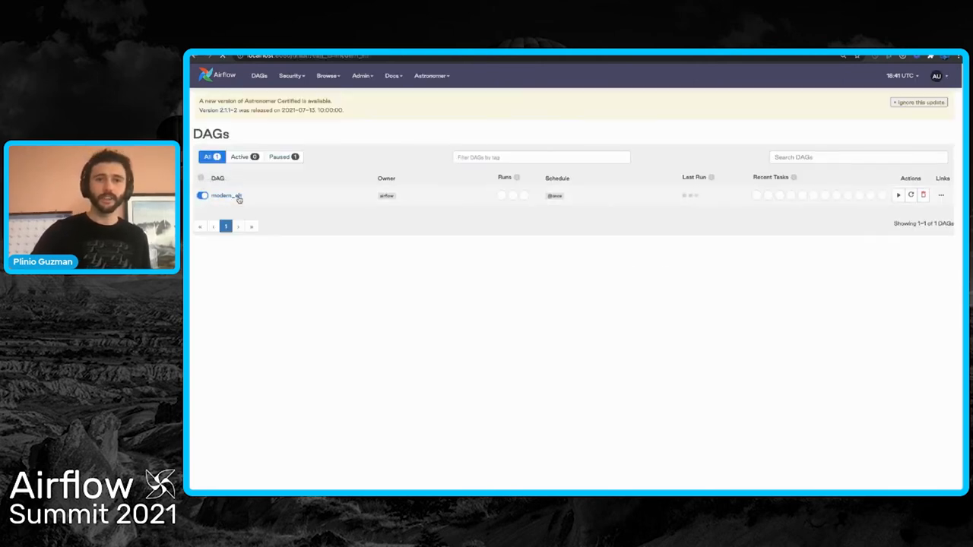
left_click(224, 195)
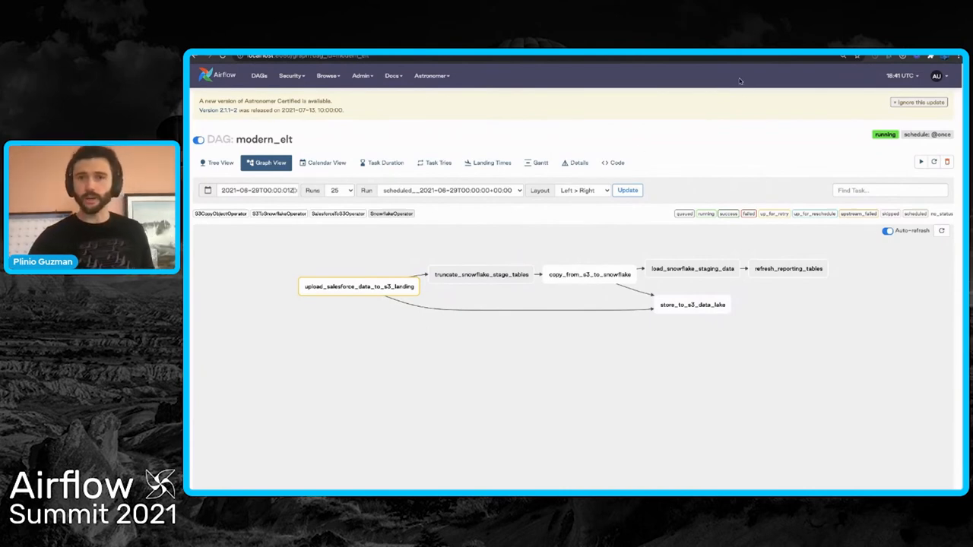
mouse_move(712, 140)
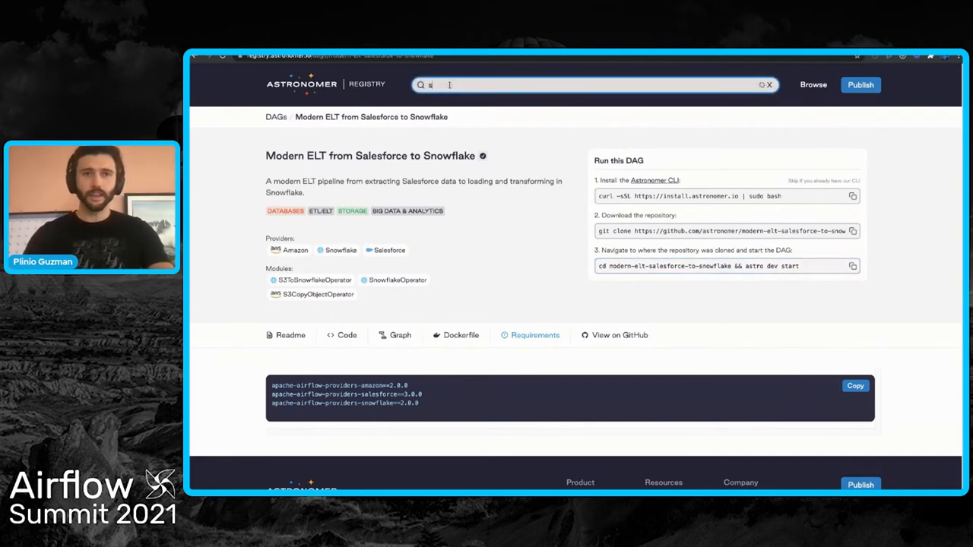
- Search the registry for 's3 pu' and view the S3PutBucketTaggingOperator module page
type("3 pu")
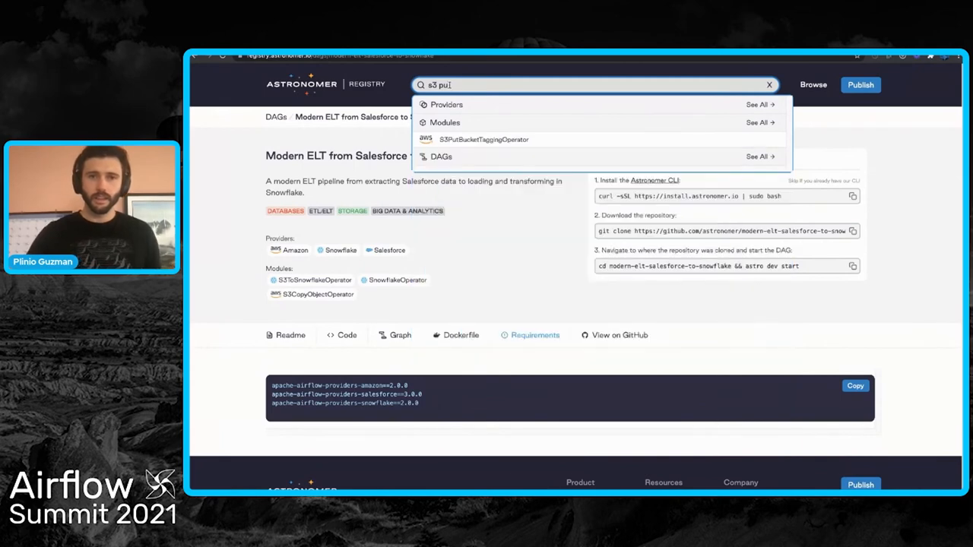
left_click(484, 140)
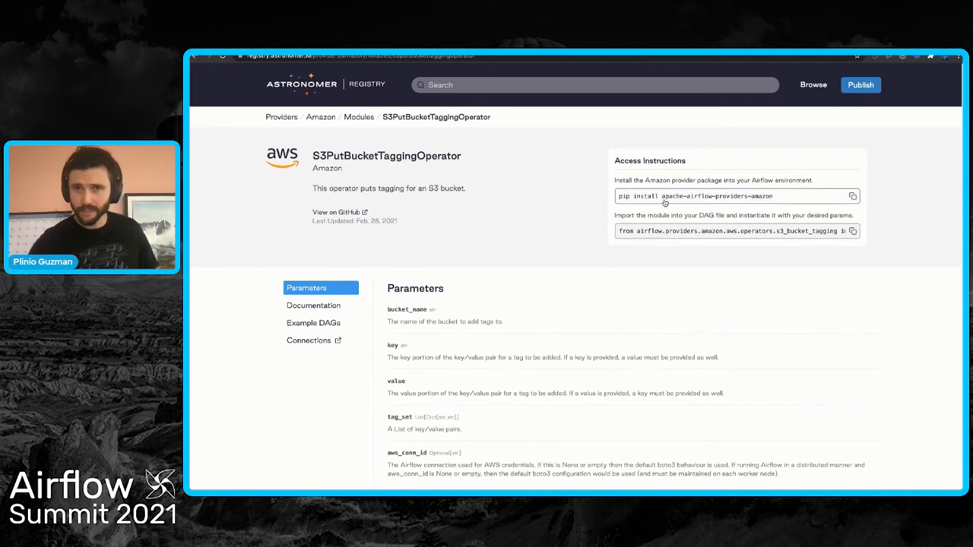
mouse_move(766, 204)
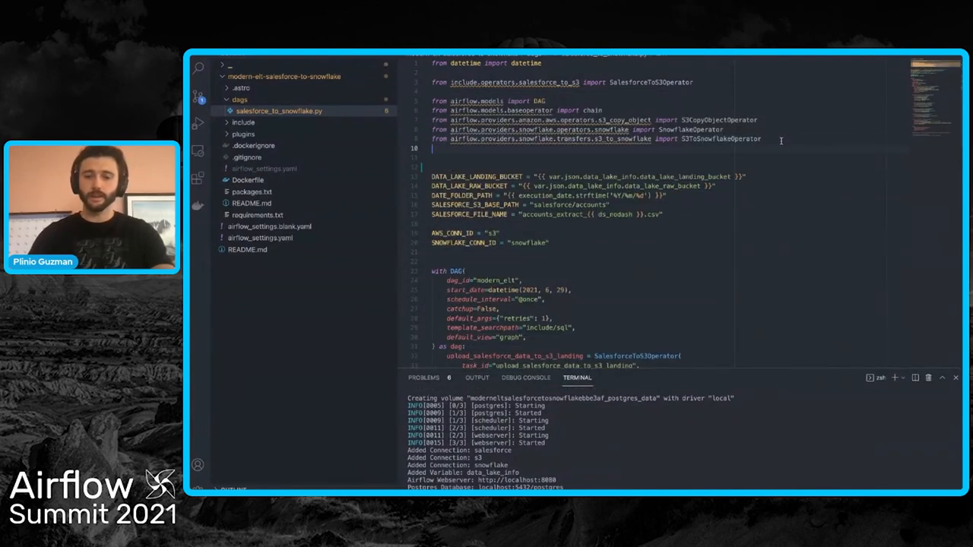
- Begin the import line for S3PutBucketTaggingOperator from the amazon s3_bucket_tagging module
type("from airflow.providers.amazon.aws.operators.s3_bucket_tagging import S3PutBucketTaggingOperator")
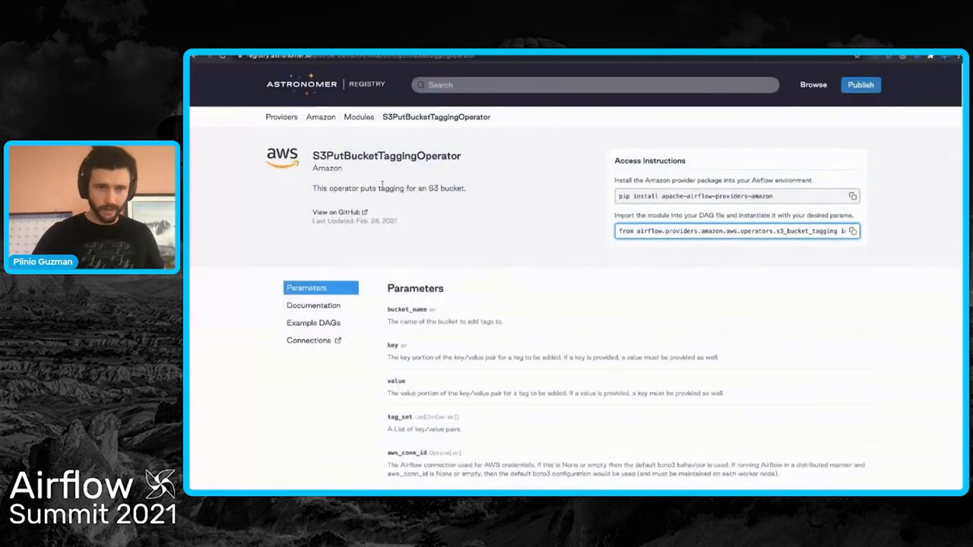
double_click(386, 155)
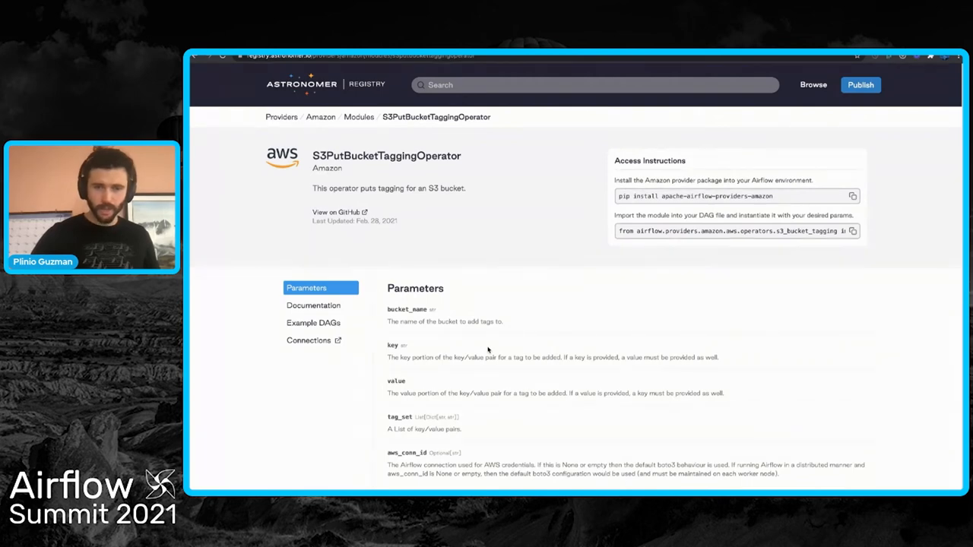
- Review the s3_bucket_tagging example DAG code in the registry
scroll("down", 3)
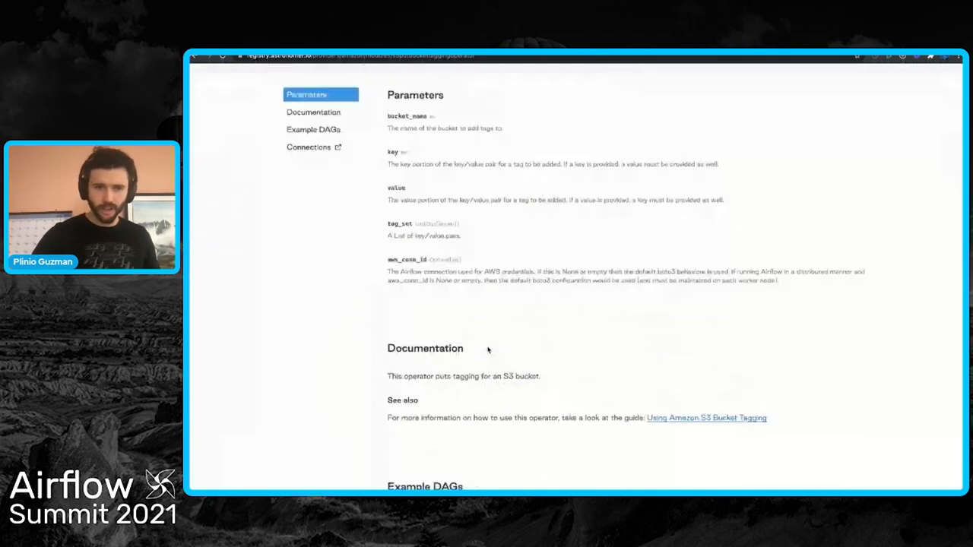
scroll("down", 3)
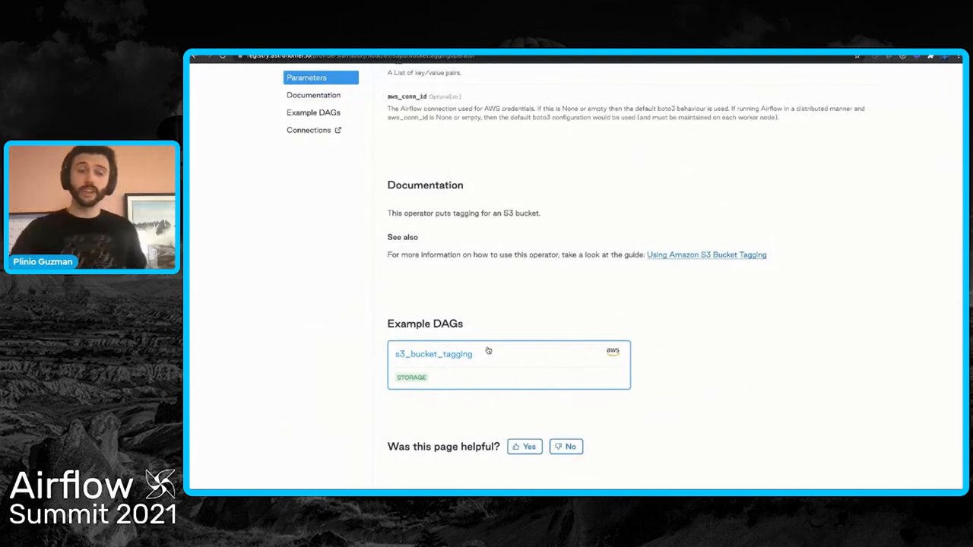
left_click(433, 353)
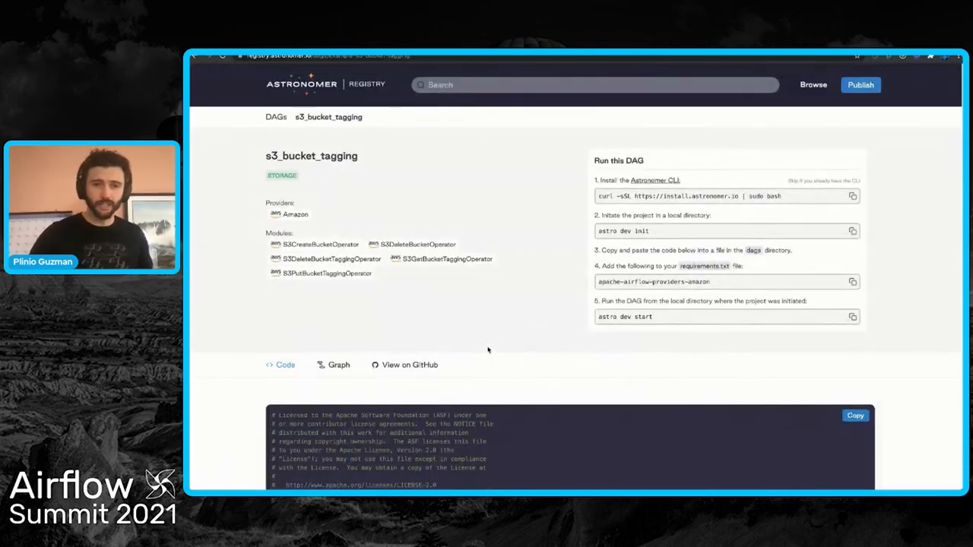
scroll("down", 3)
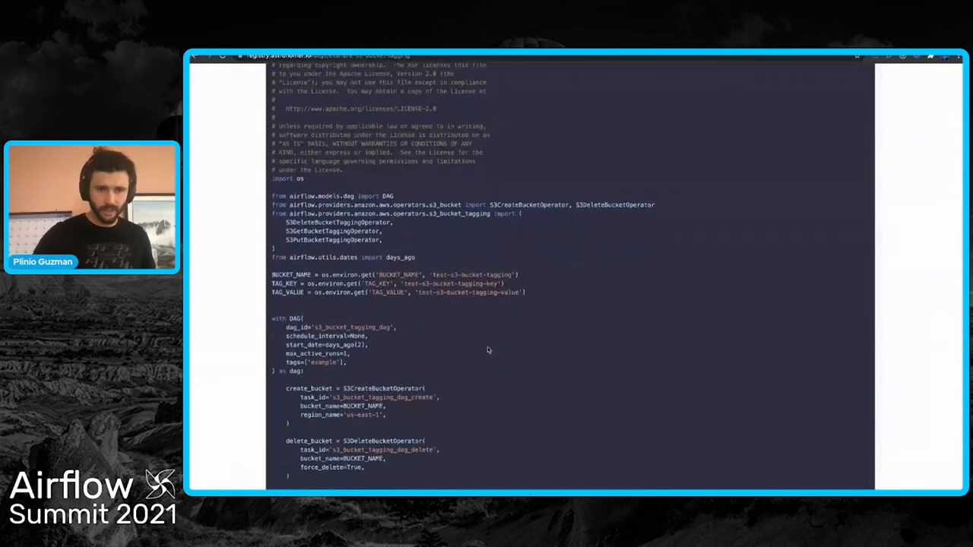
scroll("down", 3)
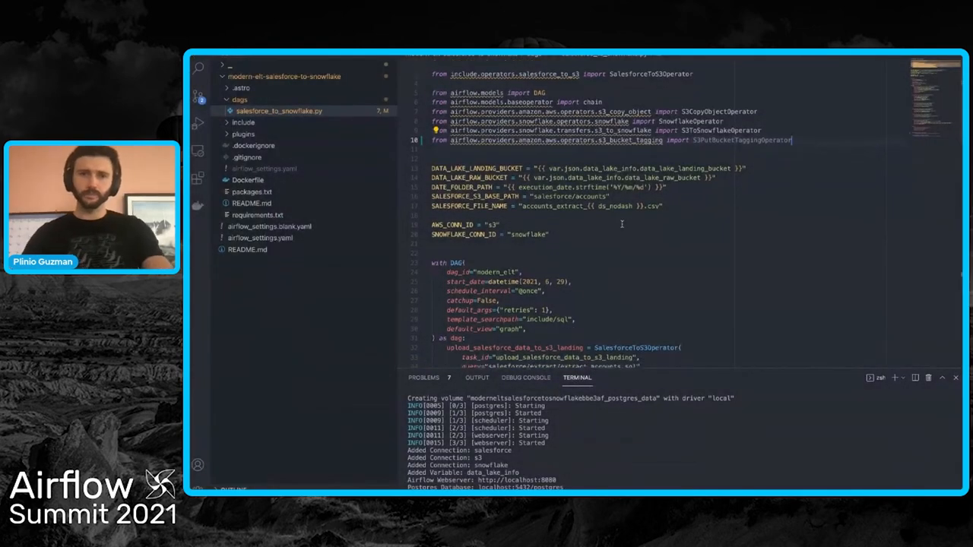
- Add a put_tagging task tagging the data lake bucket with key Origin DAG, value elt-from-salesforce
scroll("down", 3)
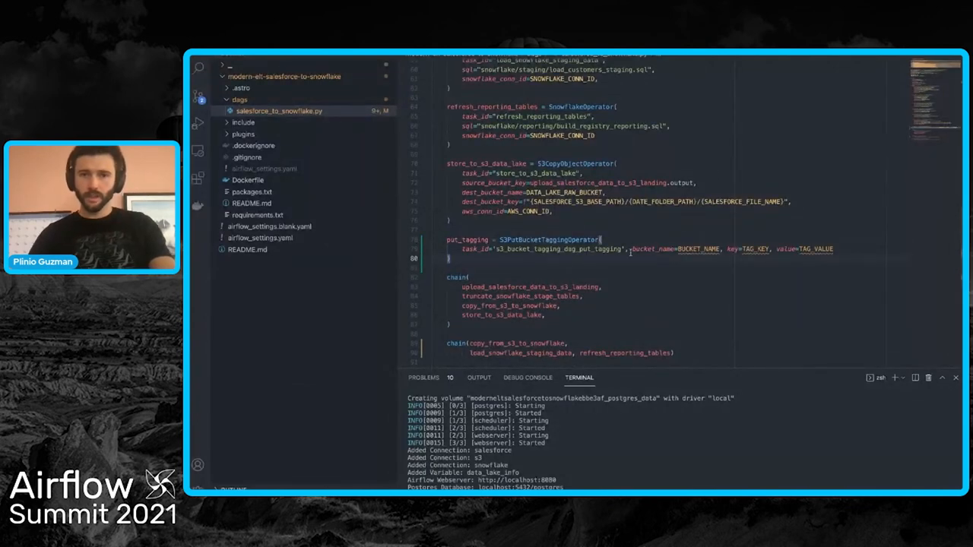
double_click(652, 249)
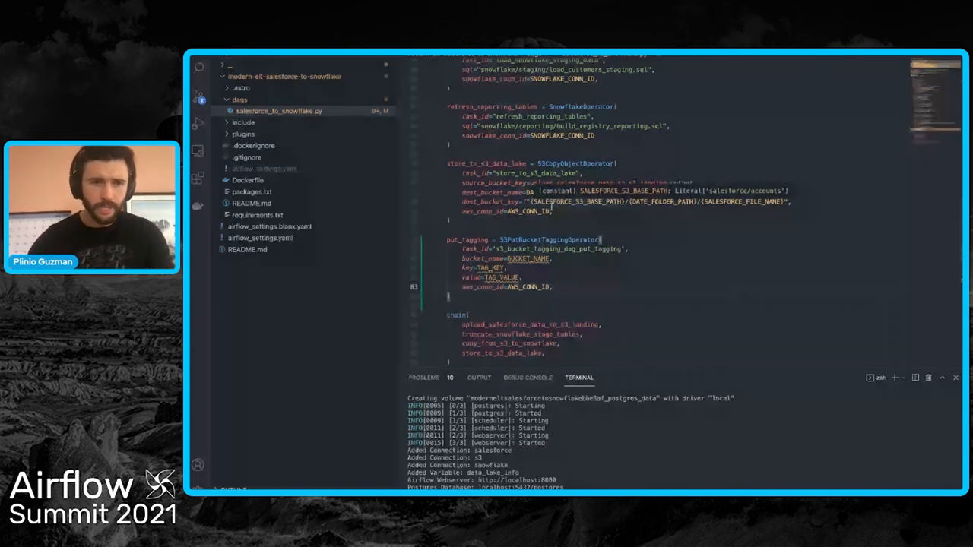
left_click(198, 67)
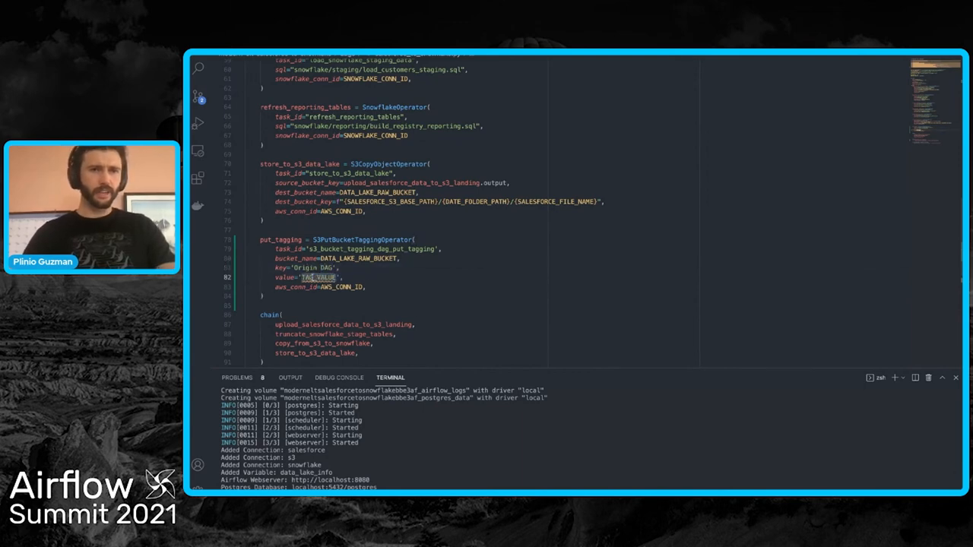
type("elt-from-salesforce")
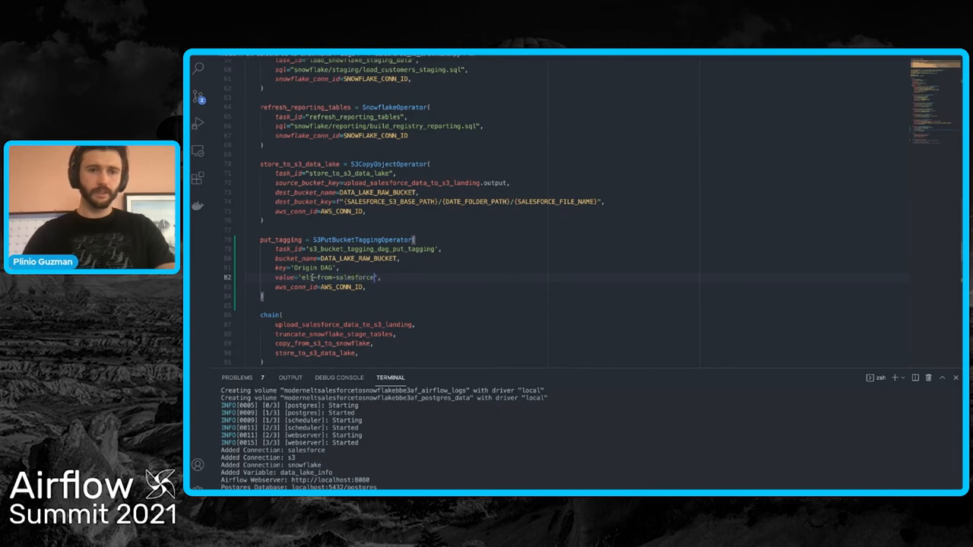
scroll("down", 3)
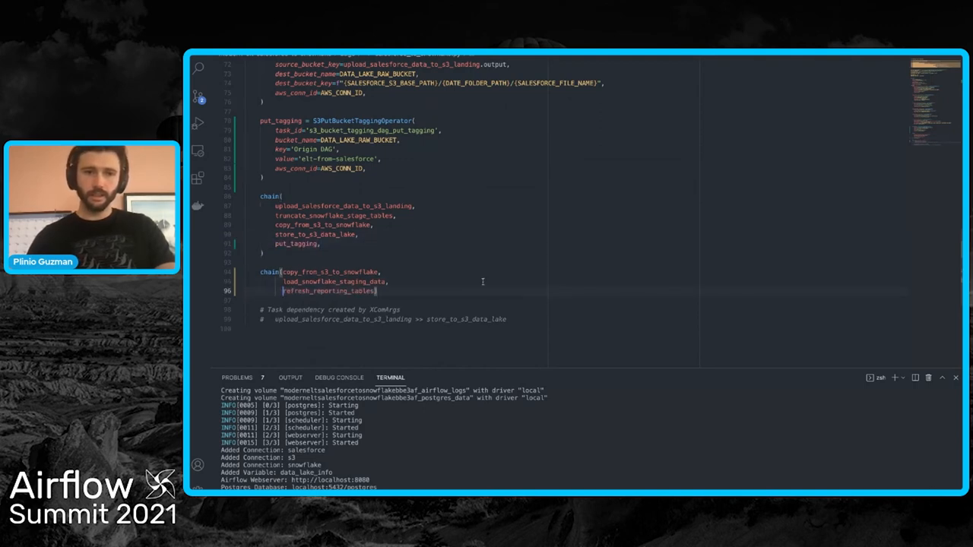
- Append put_tagging to the first chain() dependency after store_to_s3_data_lake
type("put_tagging")
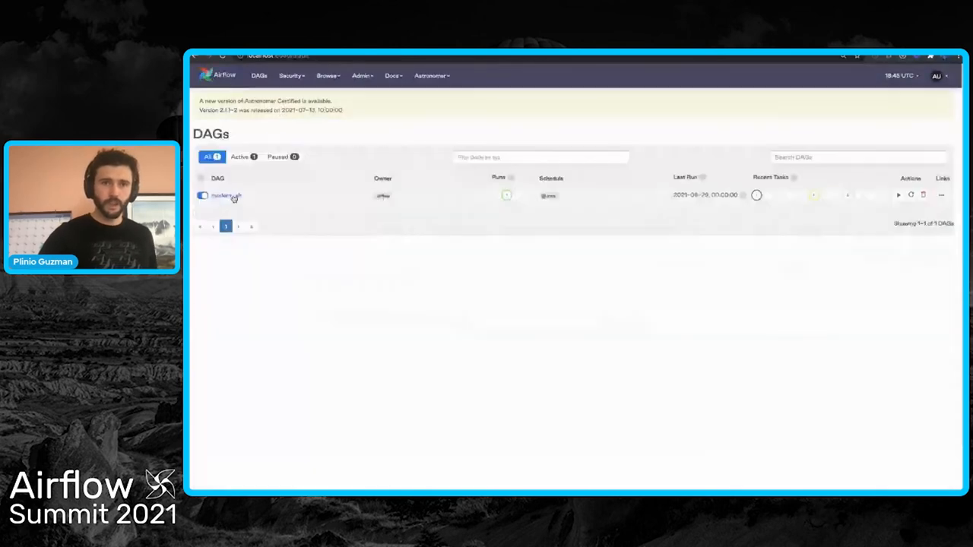
- Trigger a manual run of the modern_elt DAG and view its graph with the put_tagging task
left_click(222, 195)
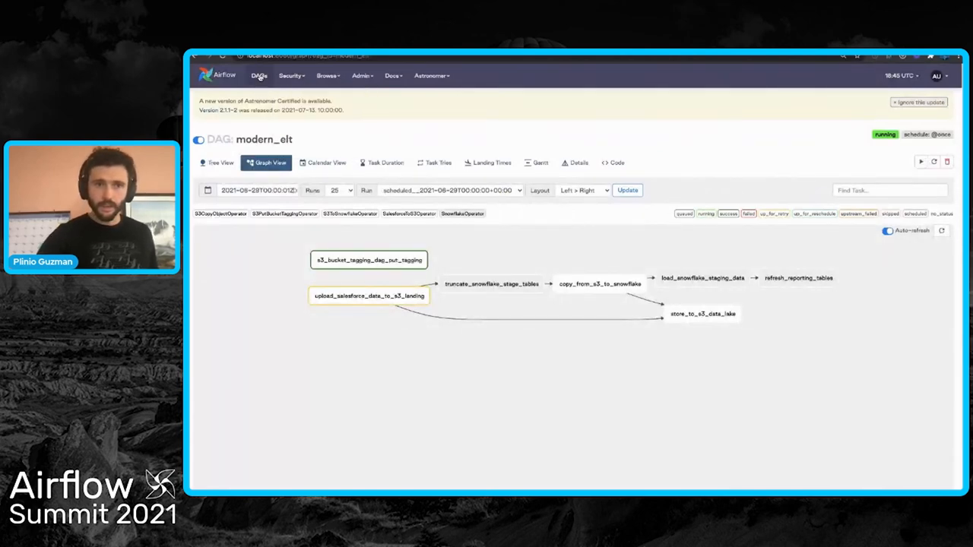
left_click(259, 76)
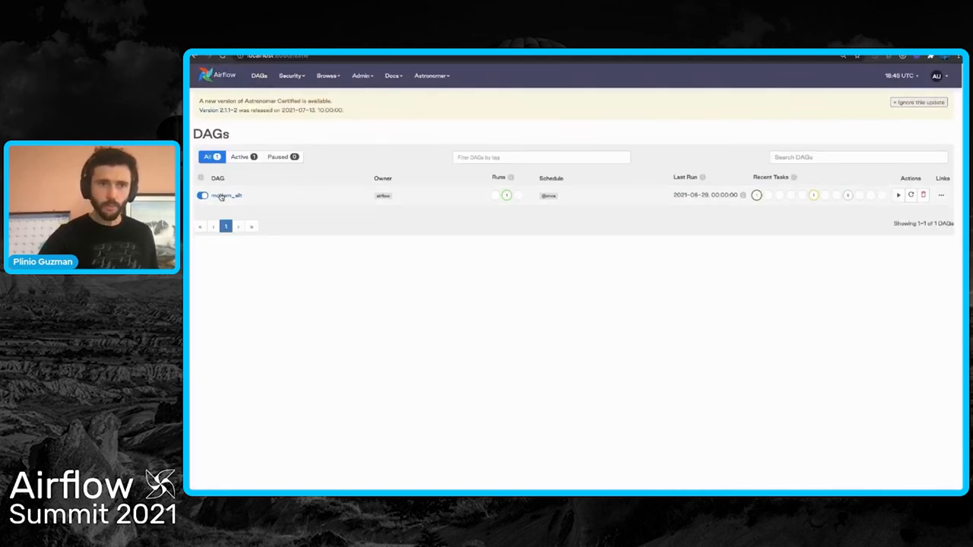
left_click(226, 195)
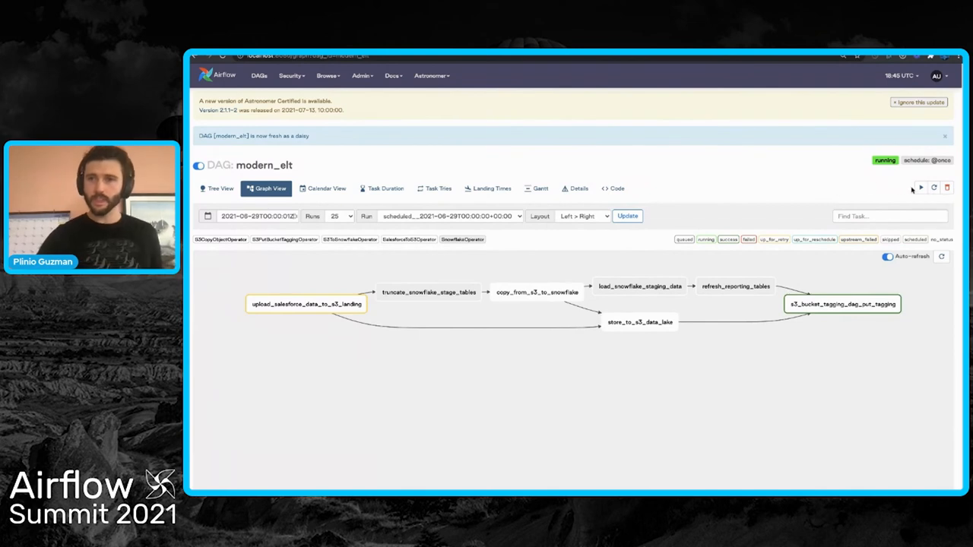
left_click(919, 188)
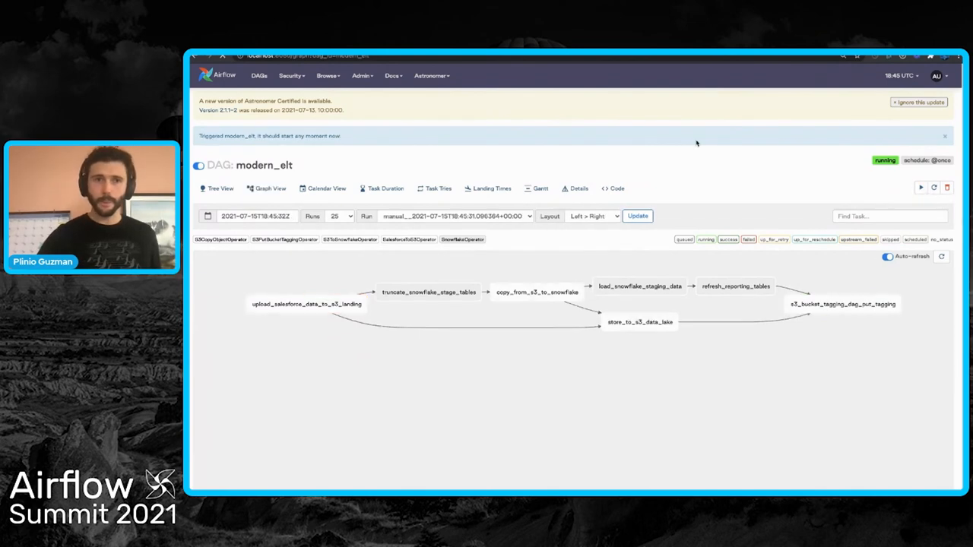
left_click(265, 188)
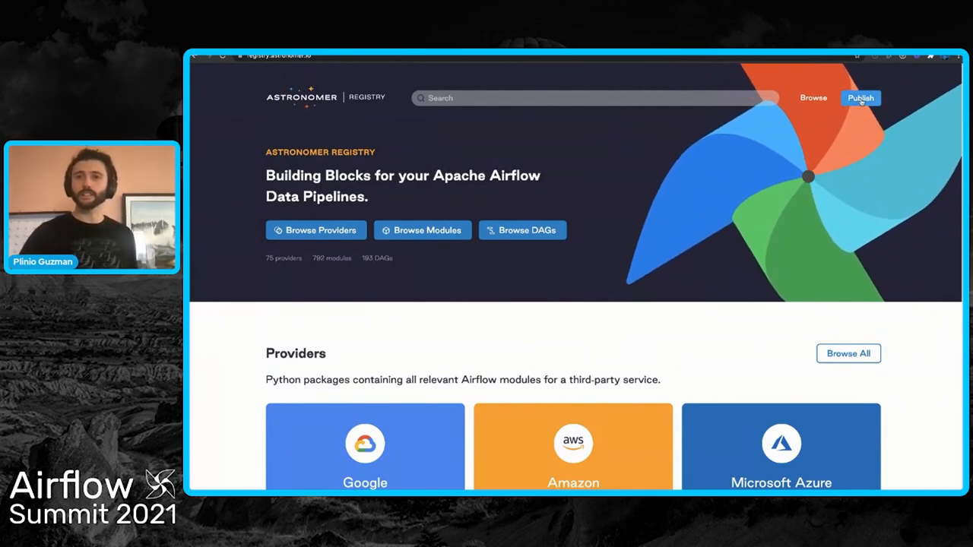
- Go to the Publish form and follow the Sample Provider link to GitHub
left_click(860, 97)
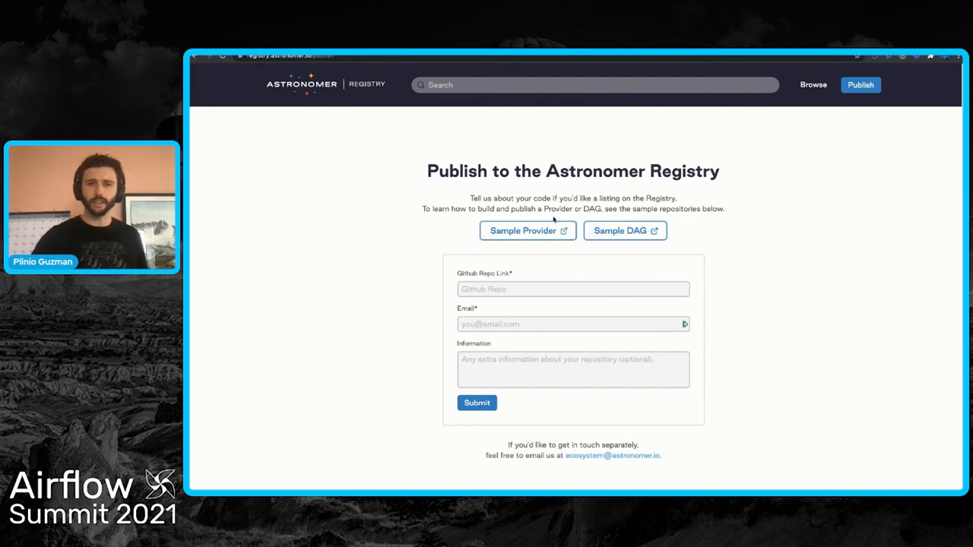
left_click(528, 231)
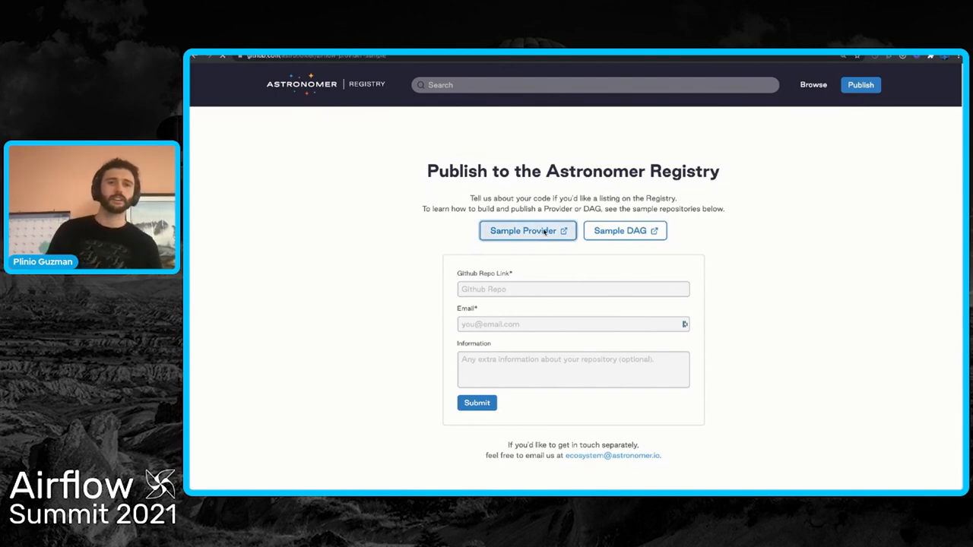
left_click(523, 231)
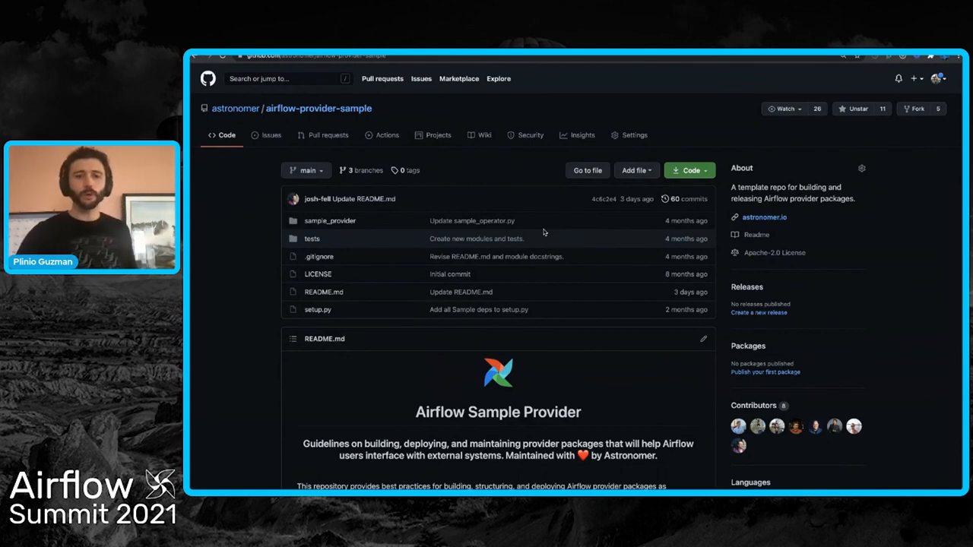
- Review the airflow-provider-sample README and start forking the repository
scroll("down", 3)
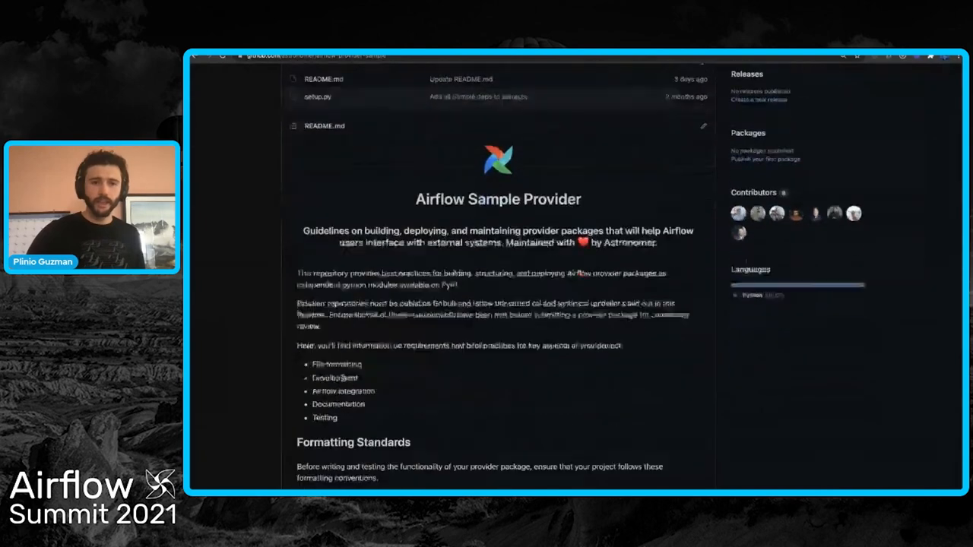
scroll("down", 3)
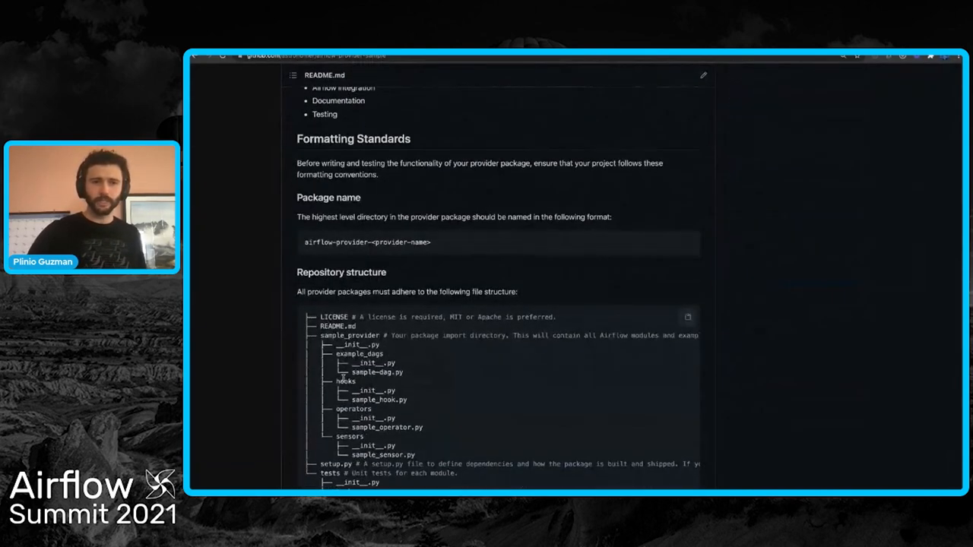
scroll("down", 3)
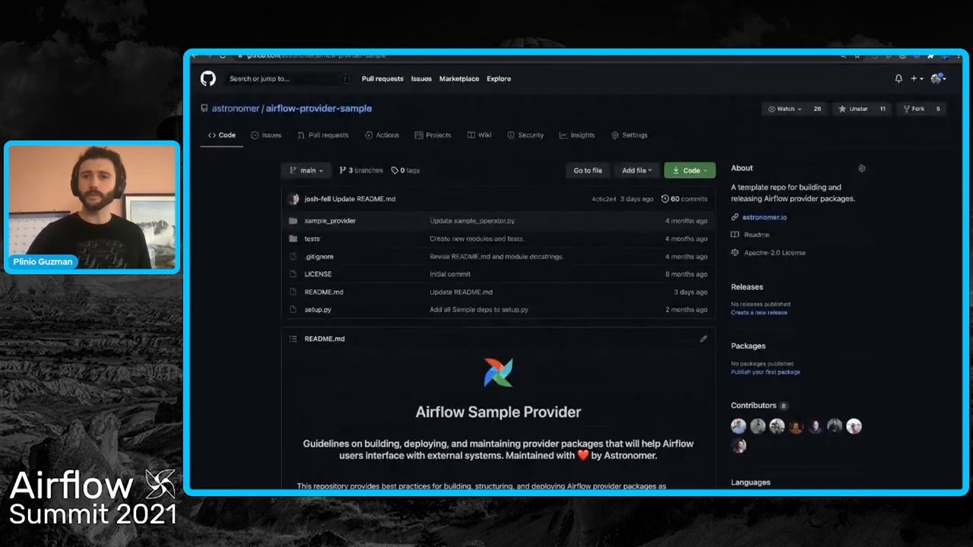
left_click(915, 109)
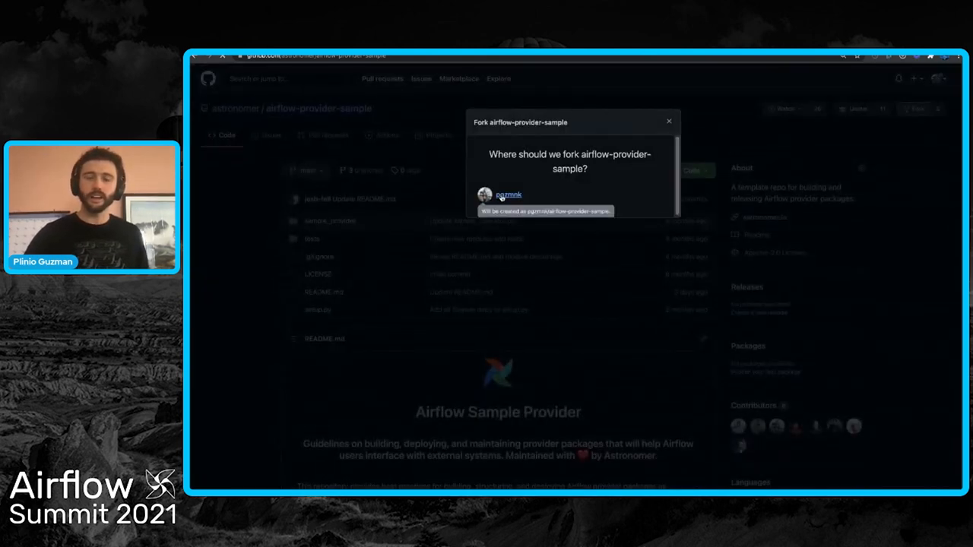
- Fork airflow-provider-sample into the personal account and browse sample_provider/hooks
left_click(507, 195)
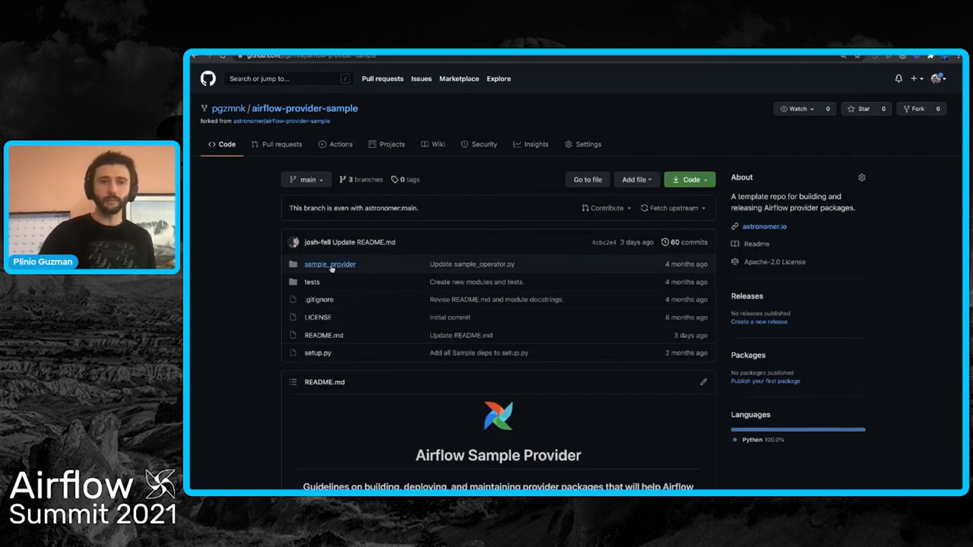
left_click(330, 265)
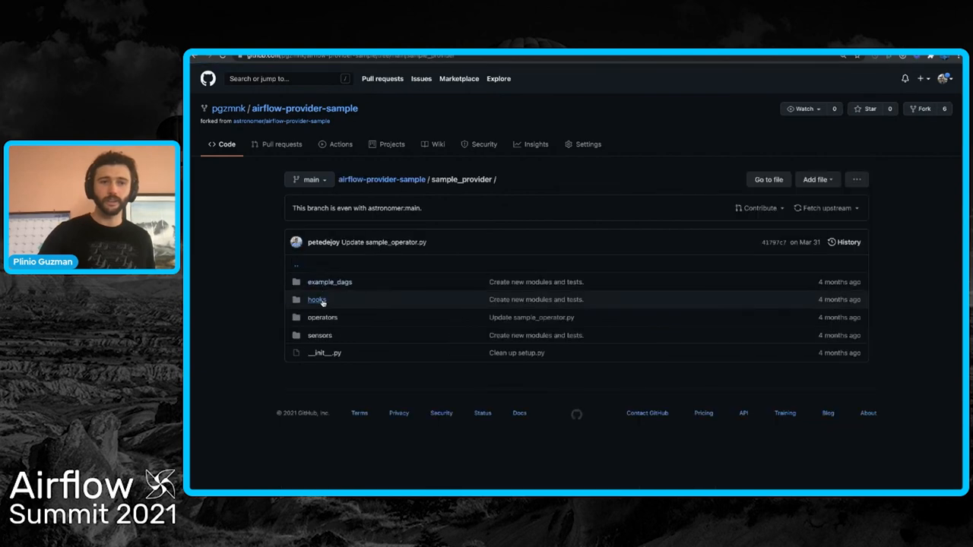
left_click(317, 297)
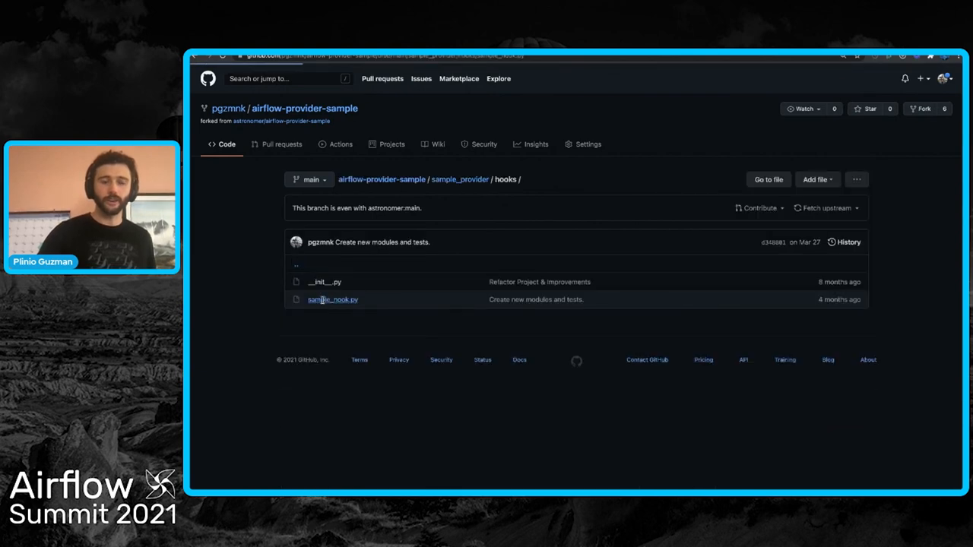
- Return to the fork's root and switch back to the Registry publish form
left_click(331, 298)
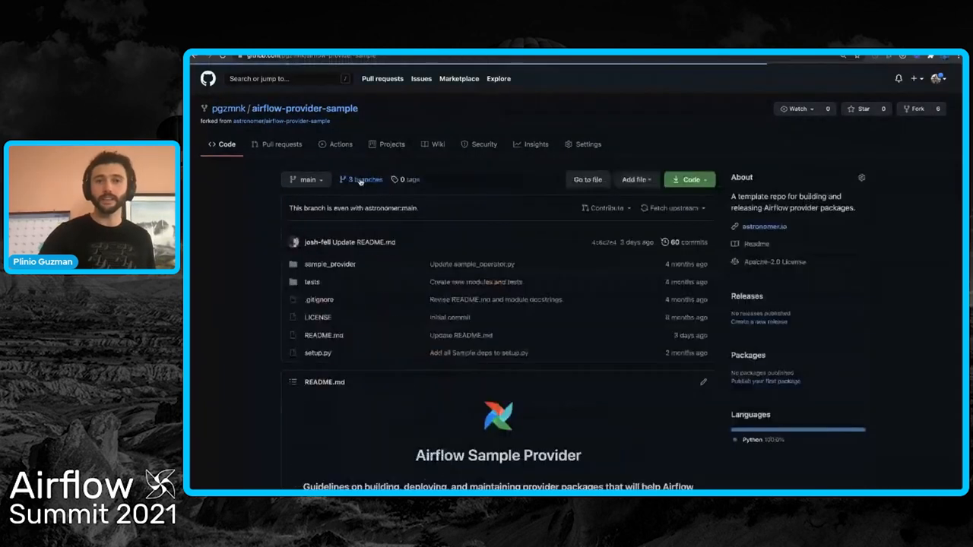
left_click(687, 179)
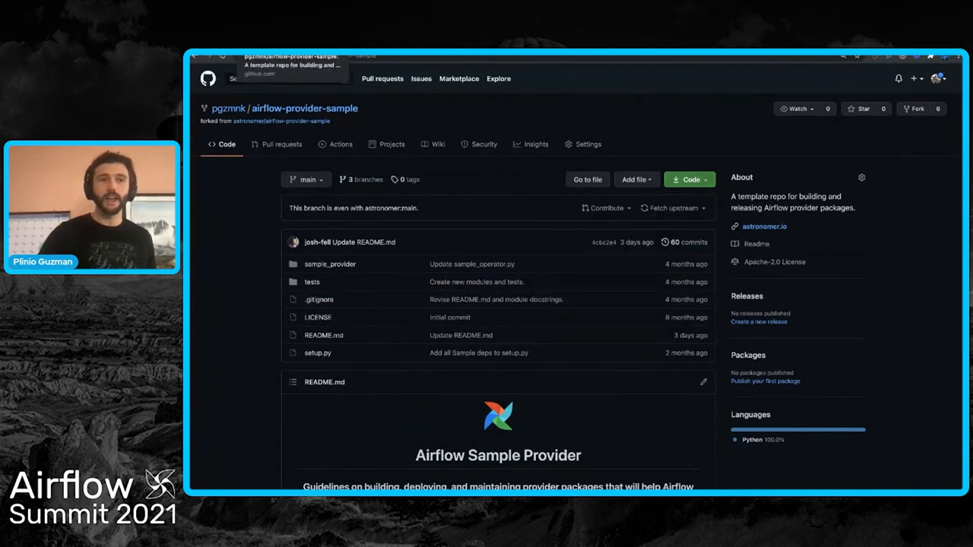
left_click(330, 264)
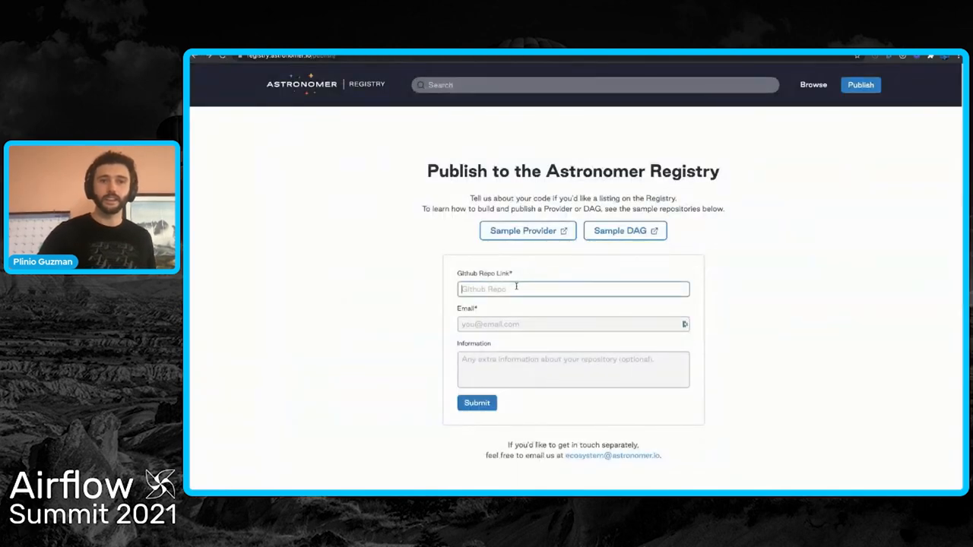
type("https://github.com/pgzmnk/airflow-provider-sample.git")
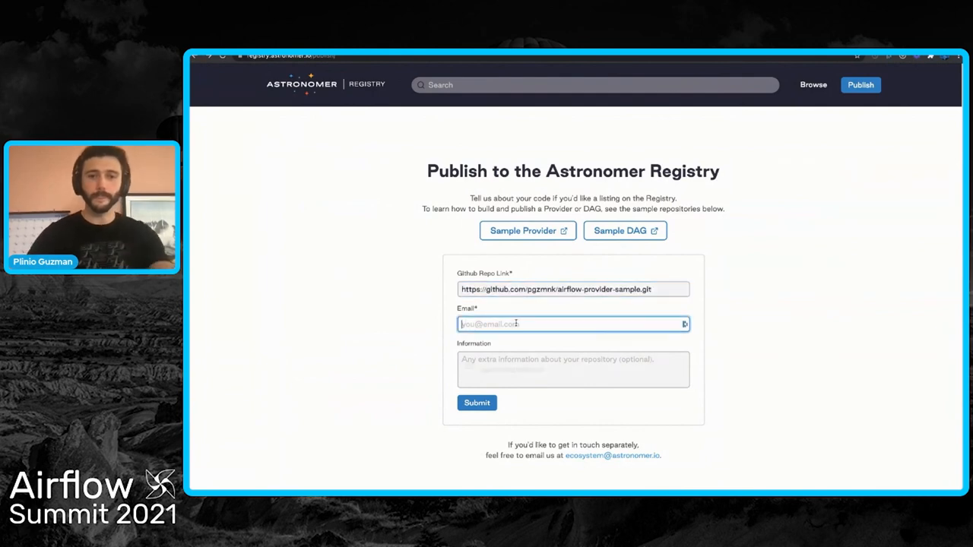
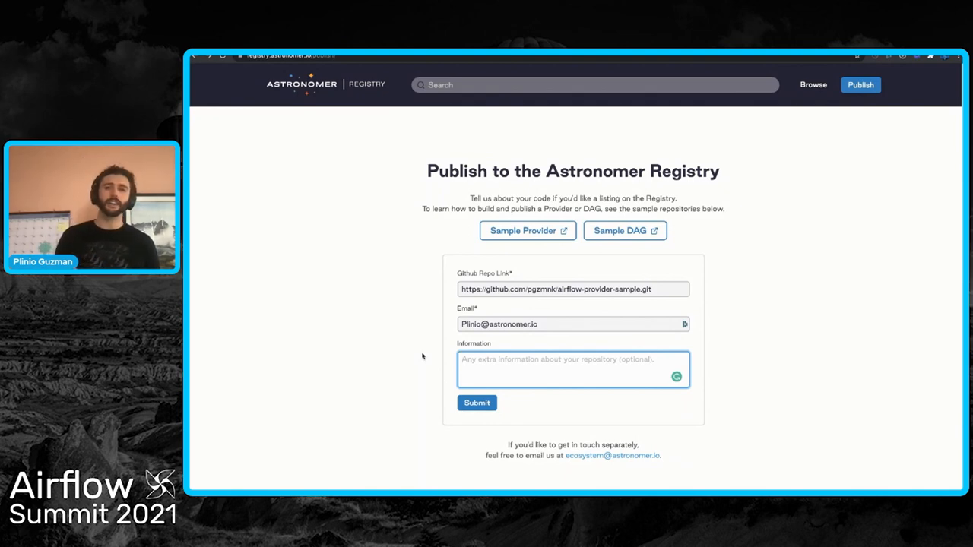
mouse_move(397, 197)
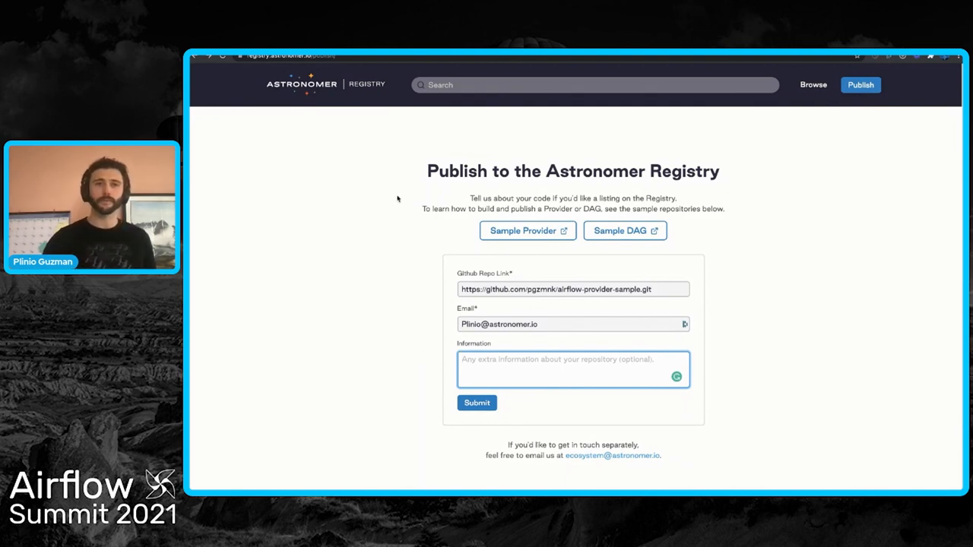
mouse_move(323, 89)
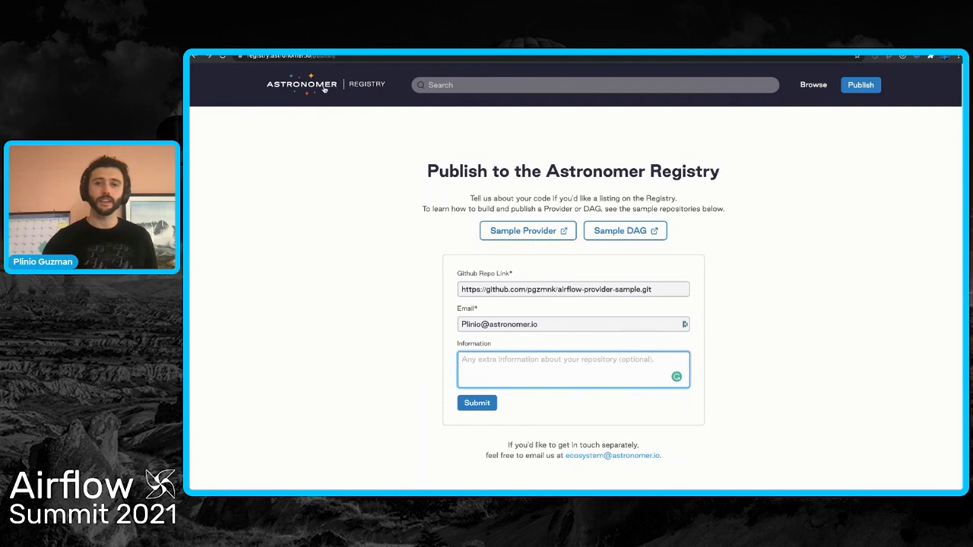